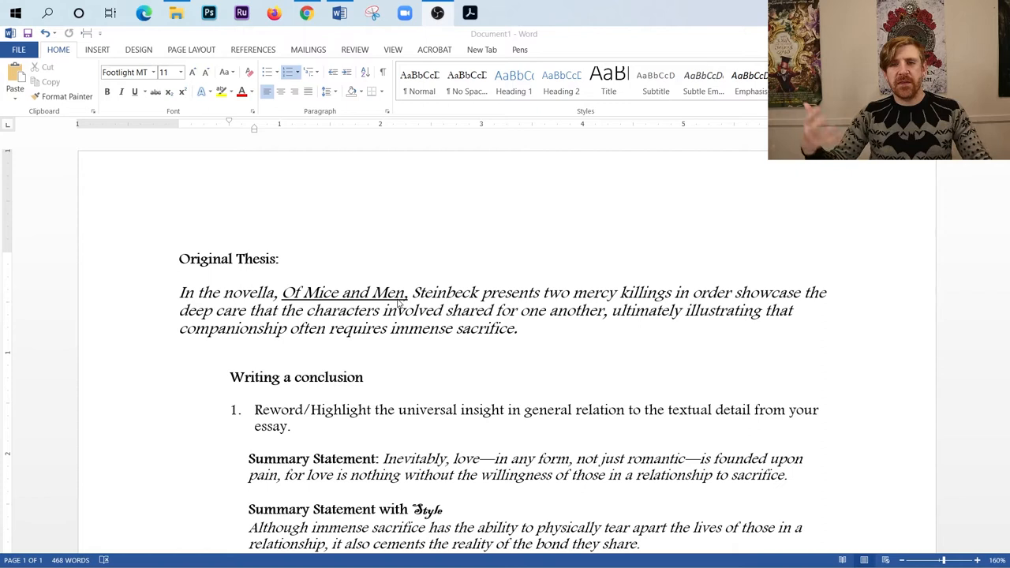
{"action": "left_click_drag", "start_coordinate": [543, 292], "coordinate": [669, 292]}
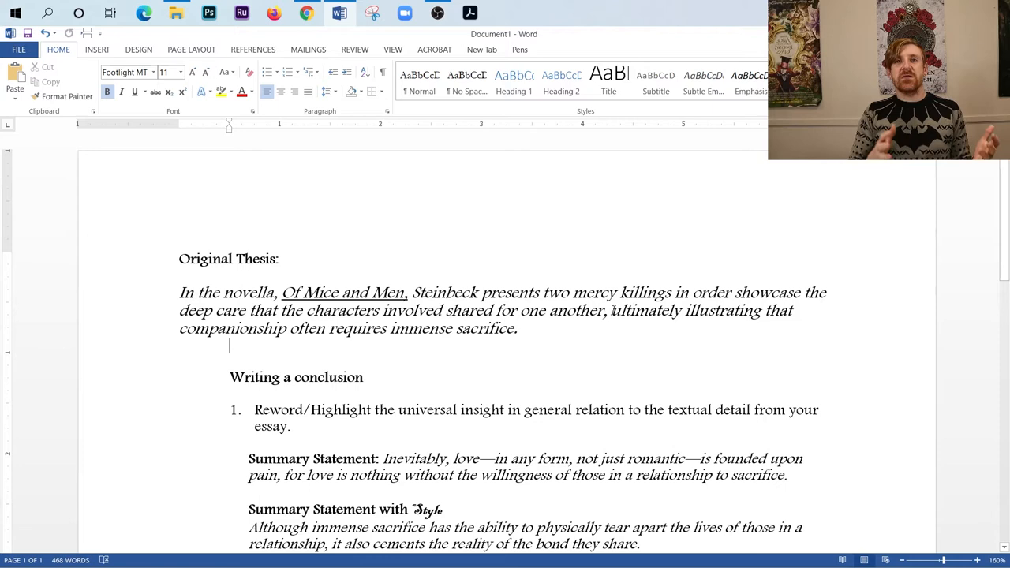
{"action": "scroll", "scroll_direction": "down", "scroll_amount": 3}
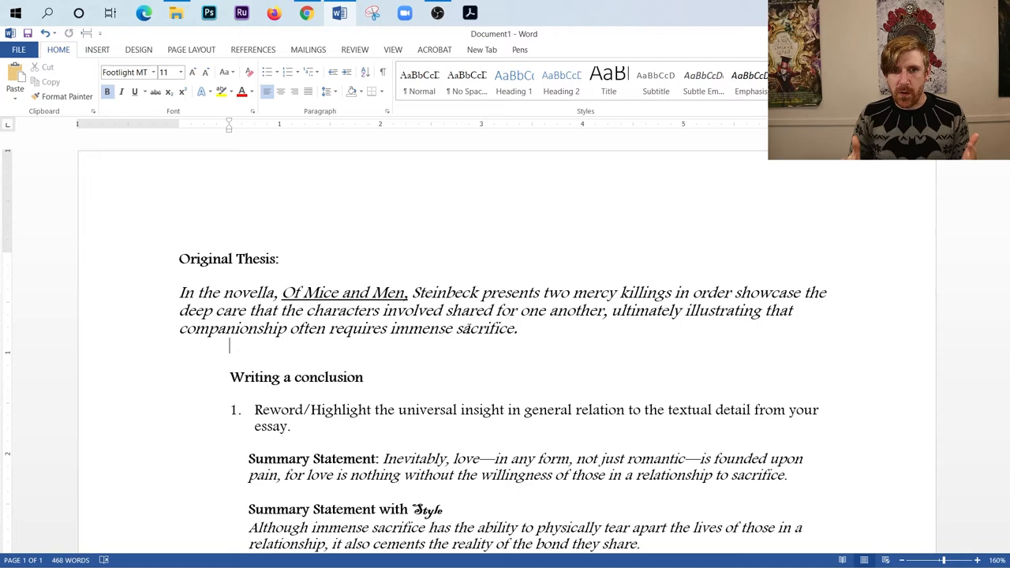
{"action": "scroll", "scroll_direction": "down", "scroll_amount": 3}
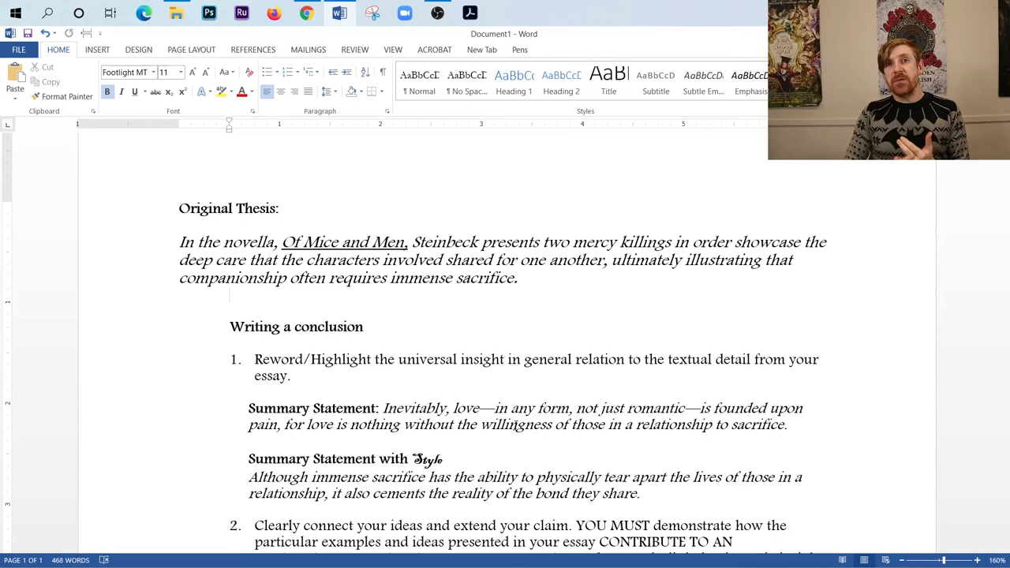
{"action": "left_click", "coordinate": [229, 296]}
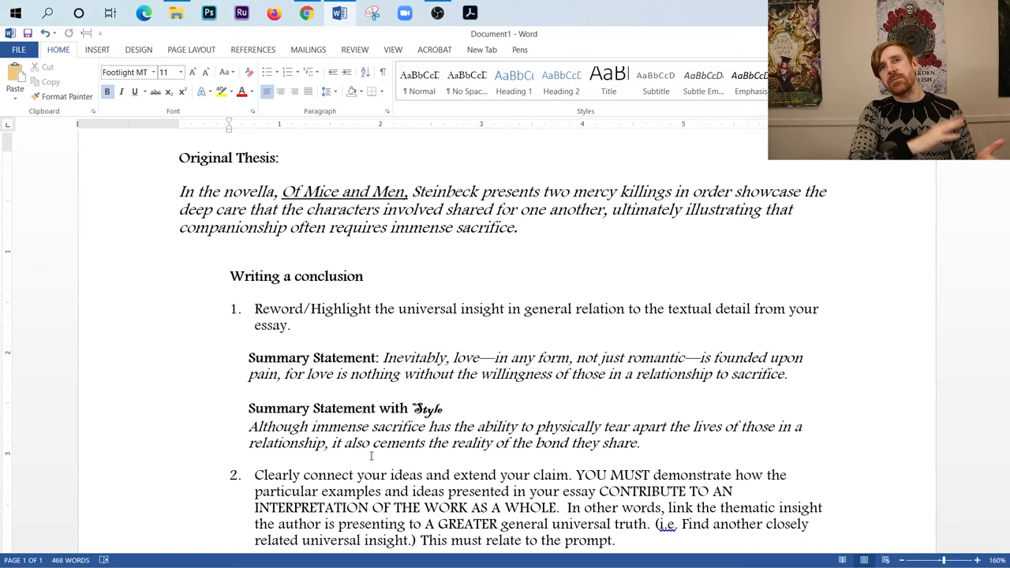
{"action": "left_click", "coordinate": [230, 245]}
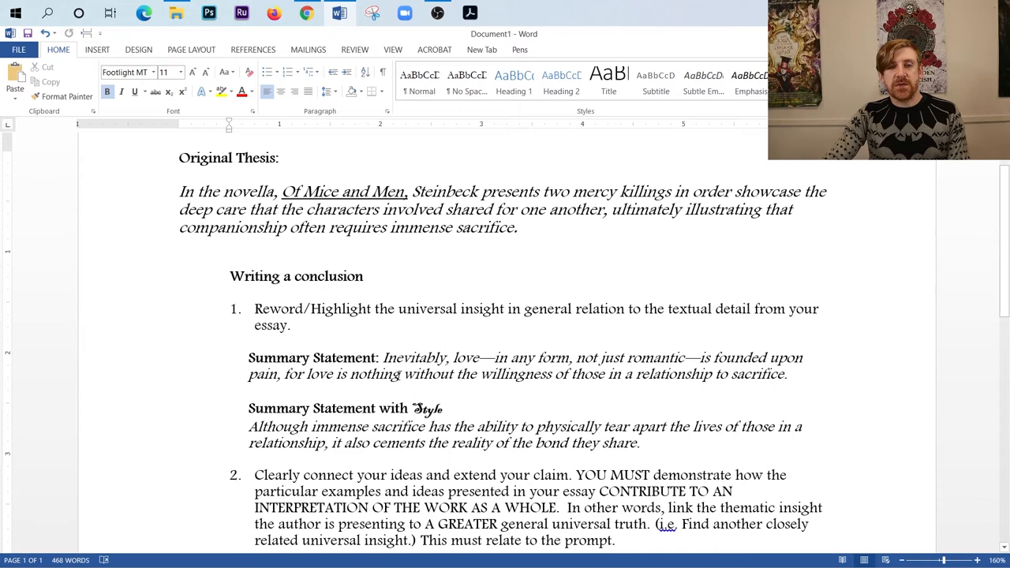
{"action": "scroll", "scroll_direction": "down", "scroll_amount": 3}
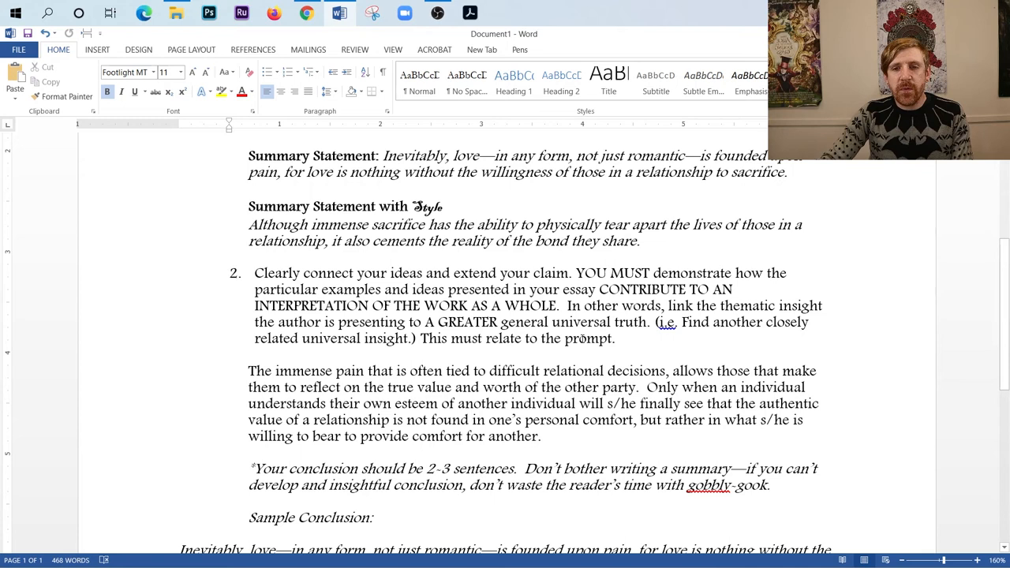
{"action": "left_click_drag", "start_coordinate": [599, 289], "coordinate": [556, 305]}
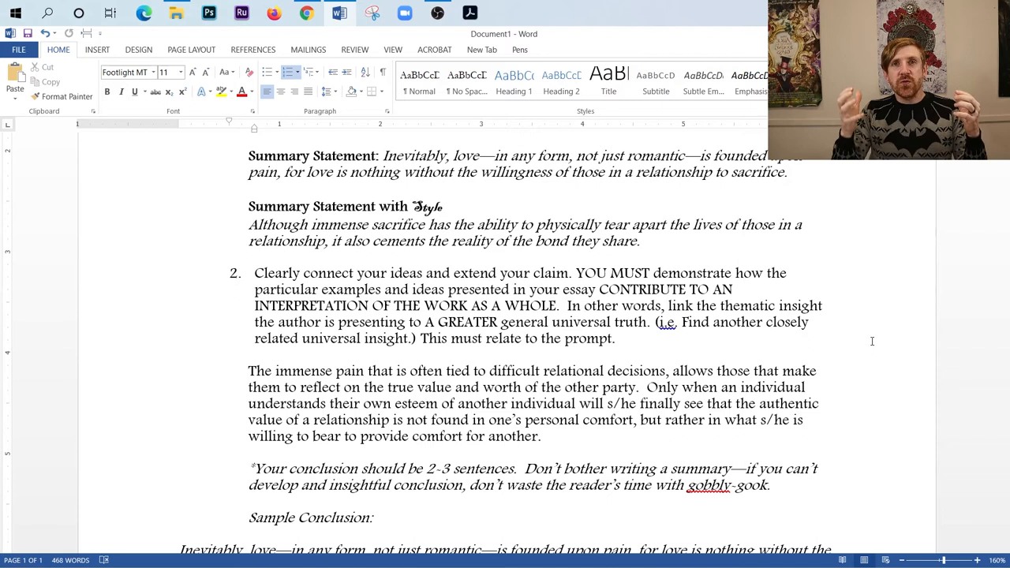
{"action": "left_click", "coordinate": [620, 338]}
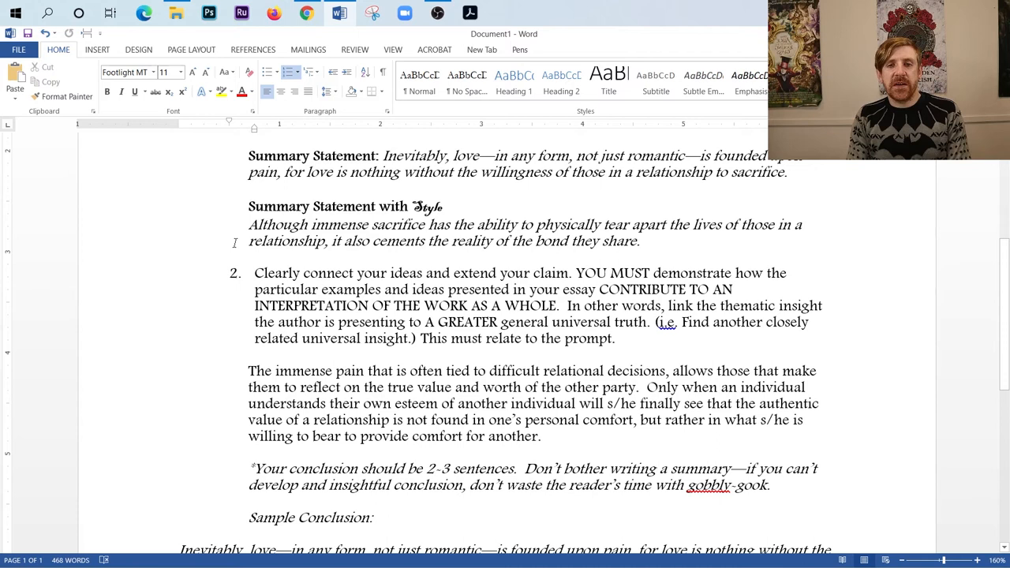
{"action": "left_click", "coordinate": [620, 338]}
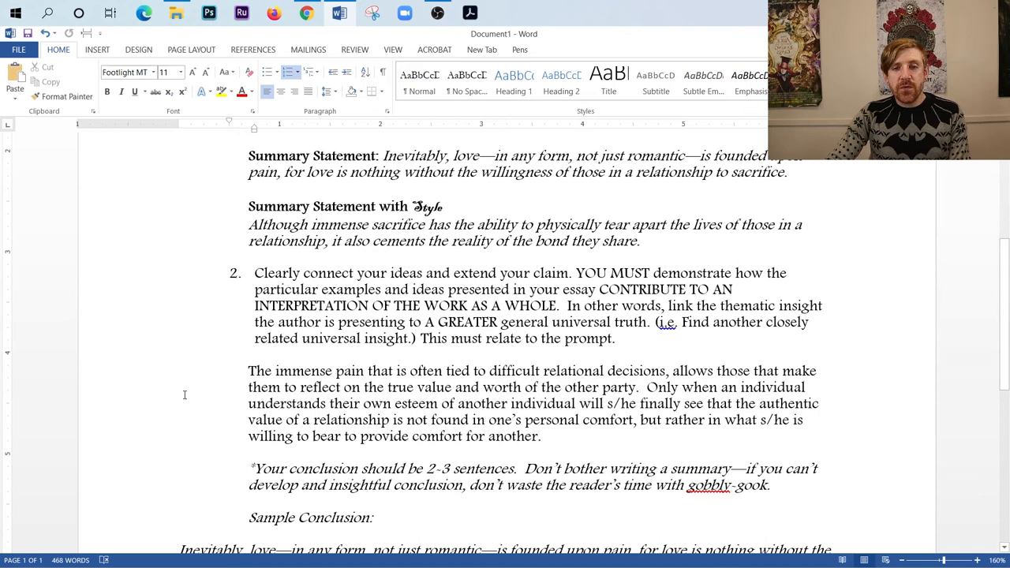
{"action": "left_click", "coordinate": [619, 338]}
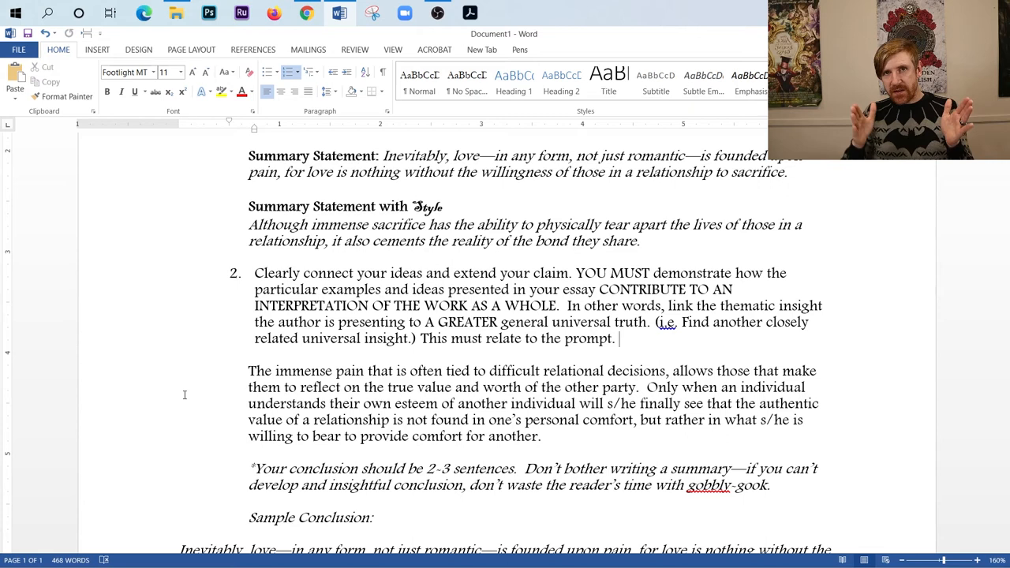